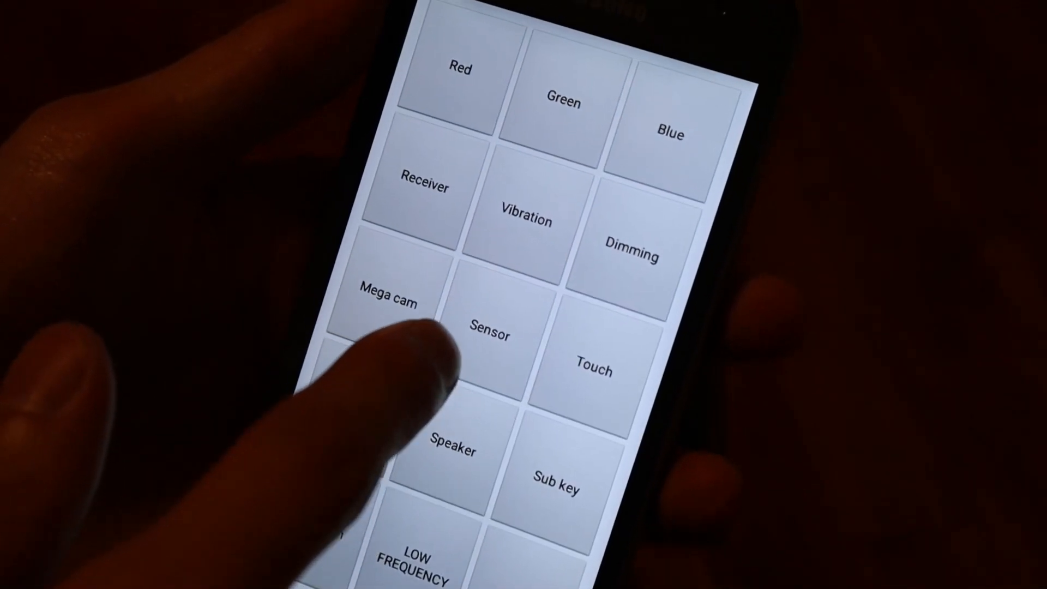
Show live accelerometer, proximity and magnetic sensor readings via the Sensor test
click(490, 333)
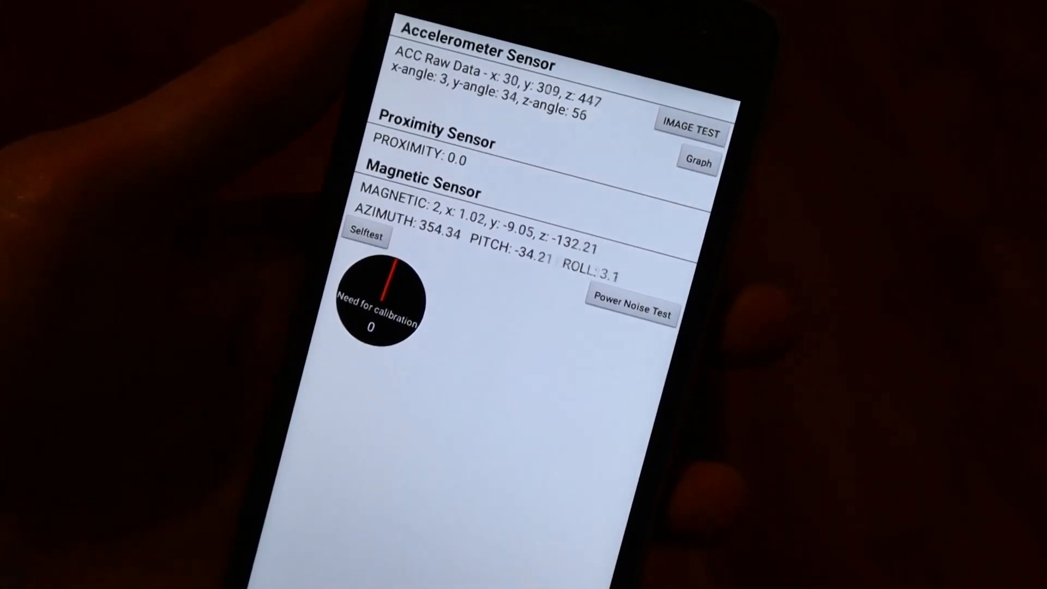